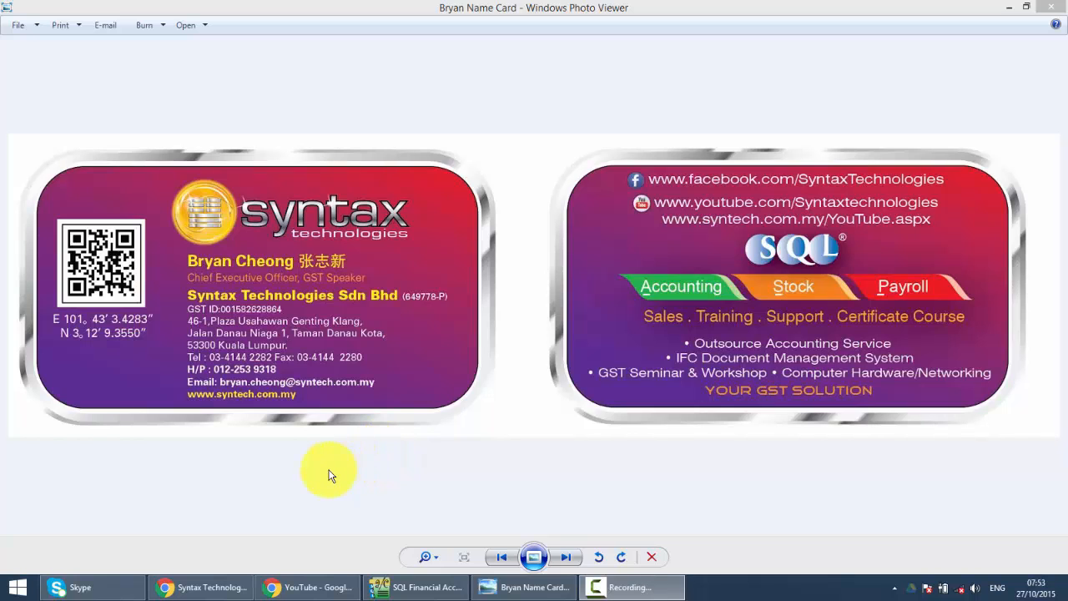
mouse_move(382, 419)
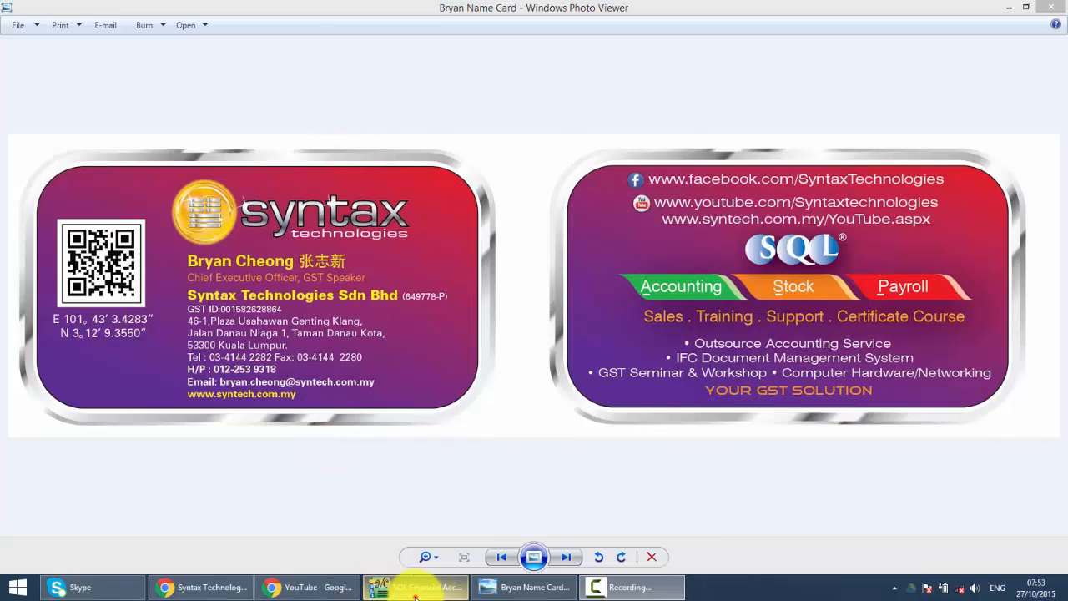
Step: Switch from the business card image to the SQL Financial Accounting main screen
left_click(416, 588)
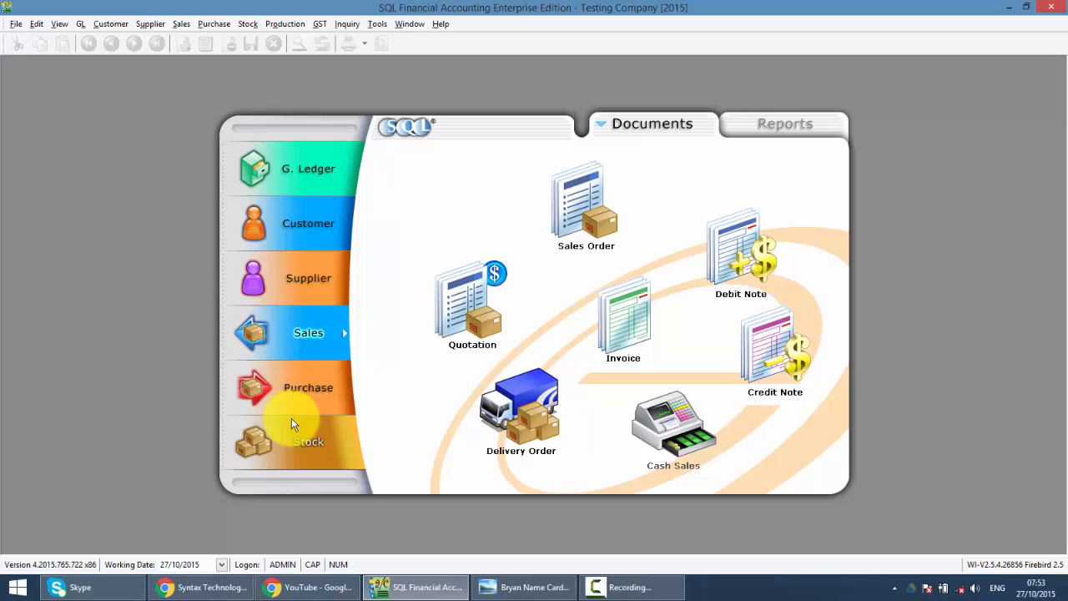
mouse_move(670, 431)
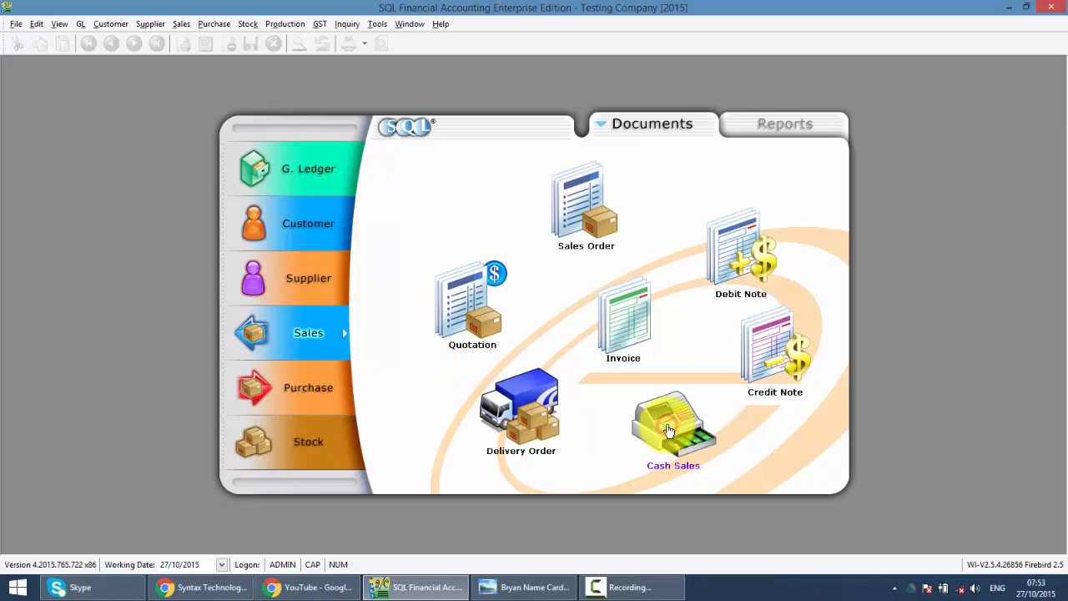
Step: Show the cash sales list with the Area column in place of Agent
left_click(673, 425)
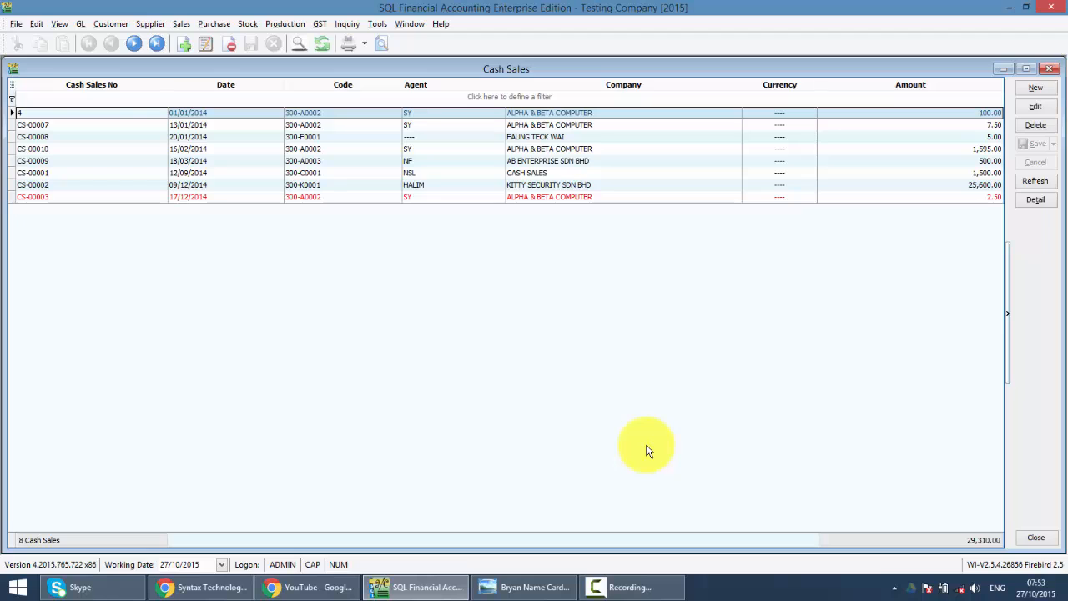
left_click(92, 96)
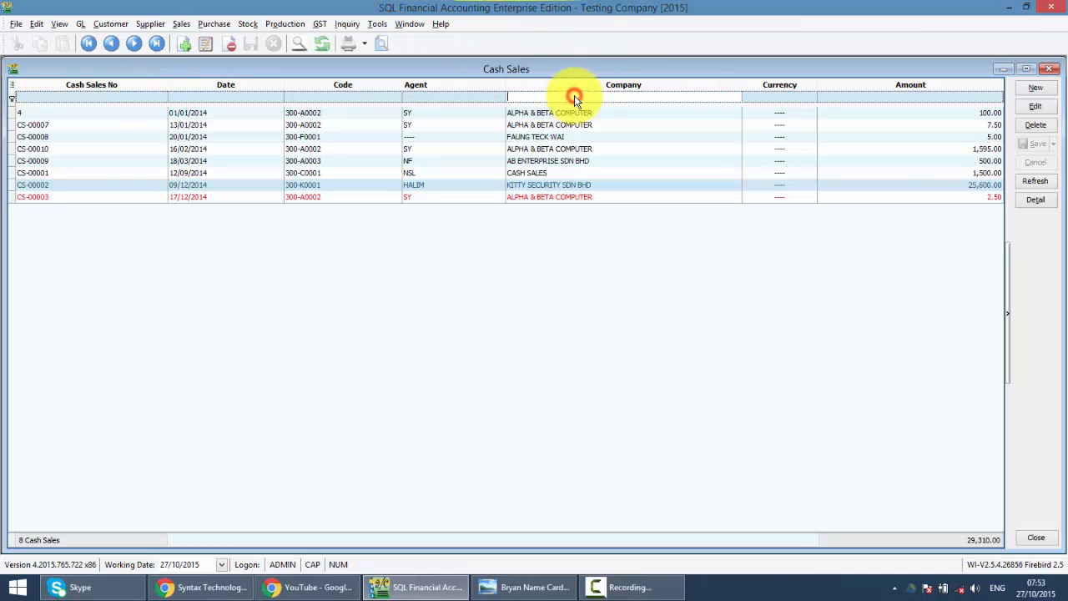
type("ki")
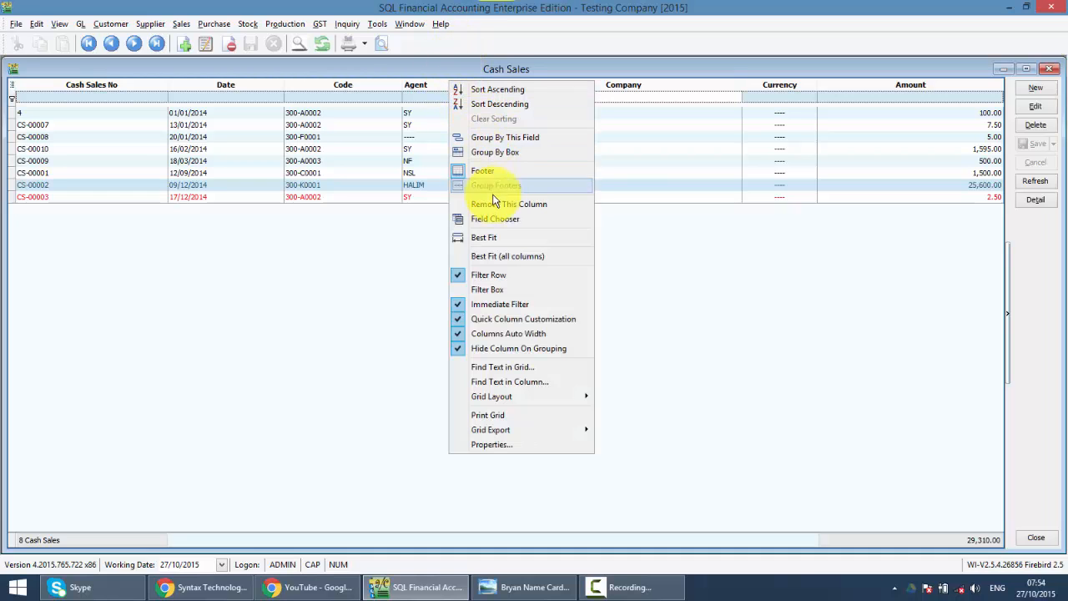
left_click(493, 218)
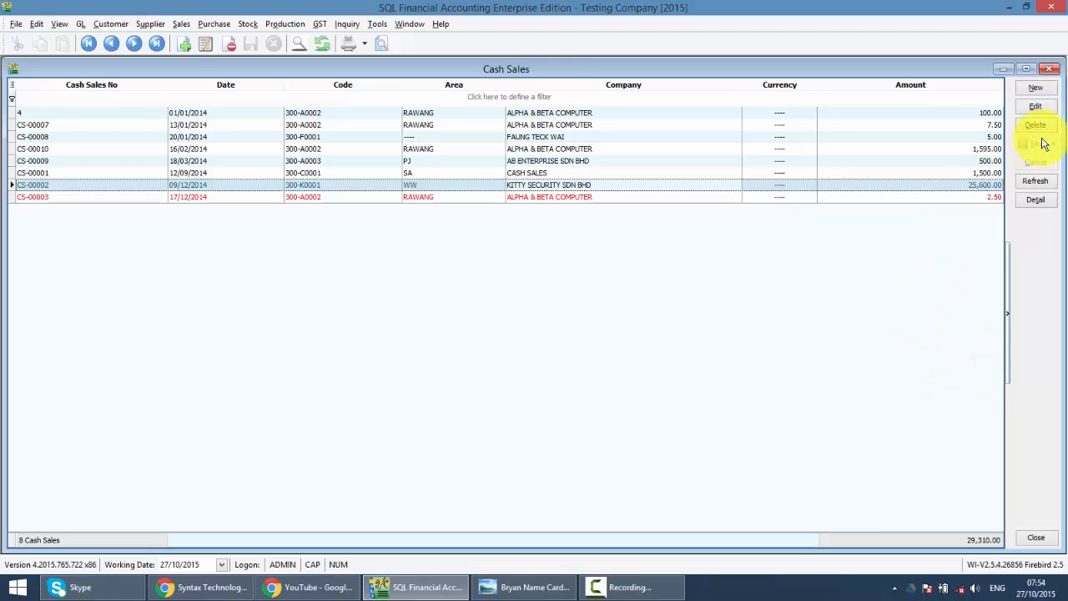
Step: Start a new cash sale and search all customers for 'sec' to find Kitty Security
left_click(1034, 88)
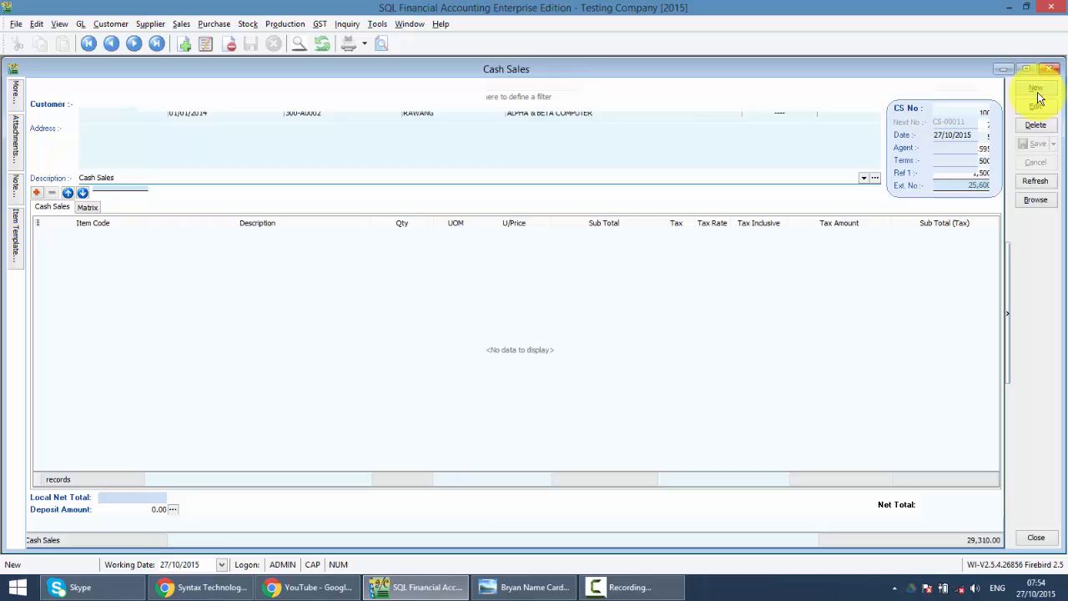
left_click(1037, 90)
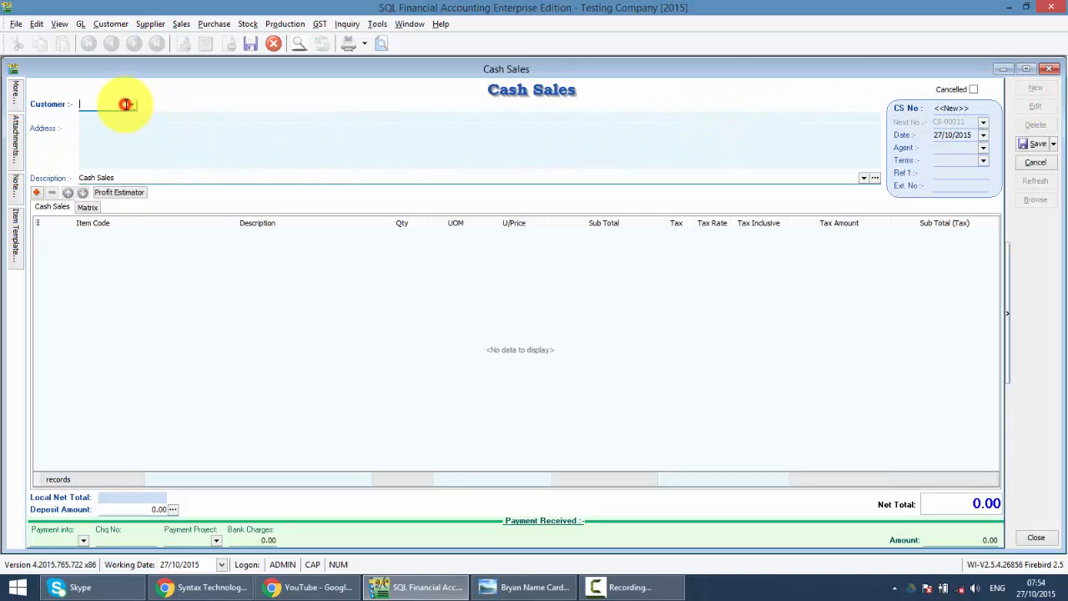
left_click(130, 104)
type("ki")
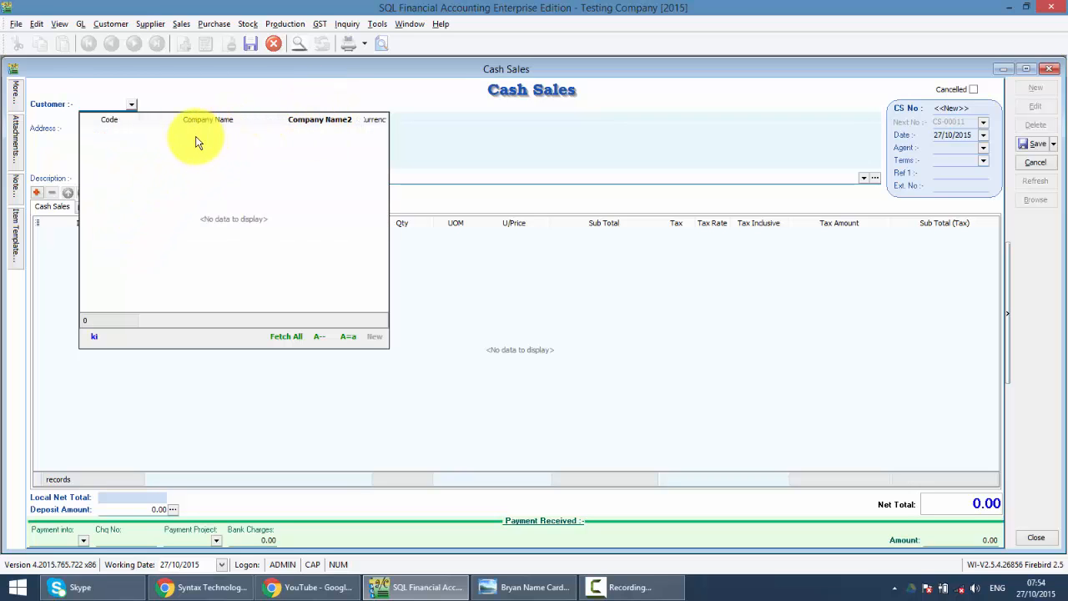
mouse_move(314, 130)
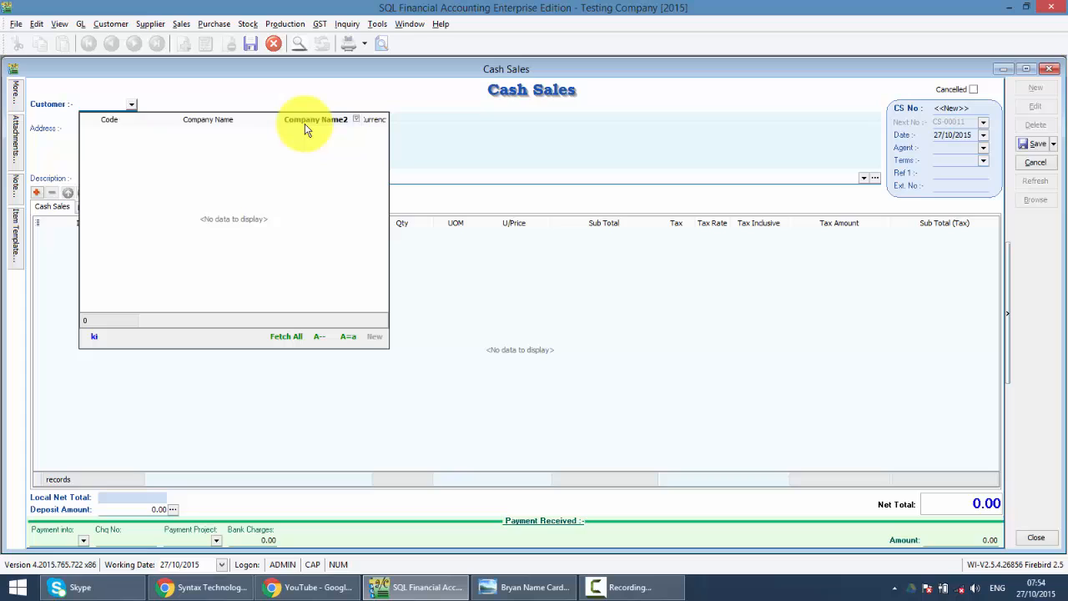
key("Backspace")
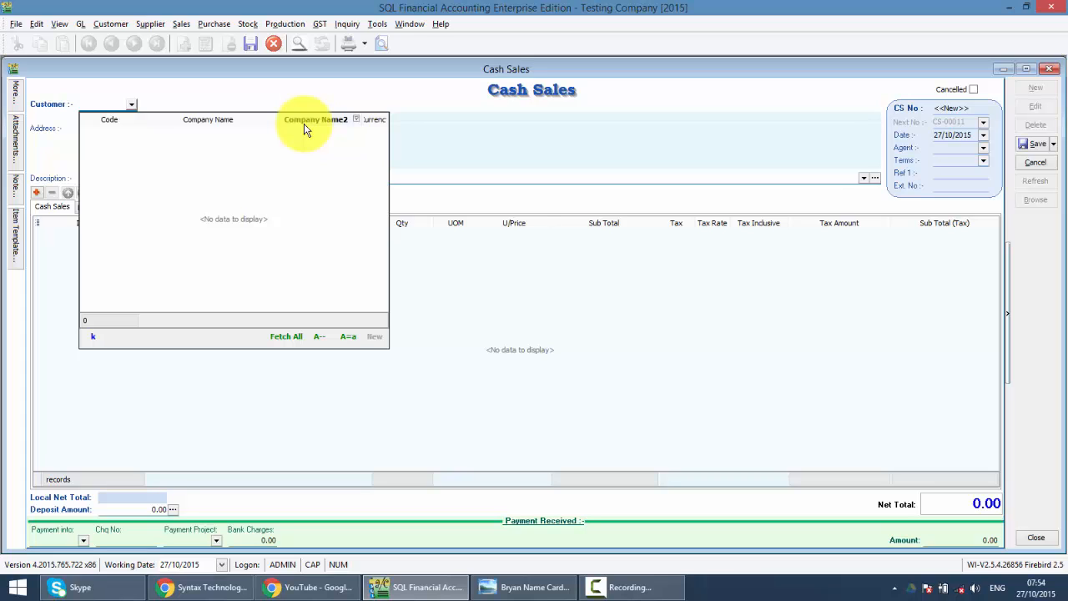
left_click(287, 335)
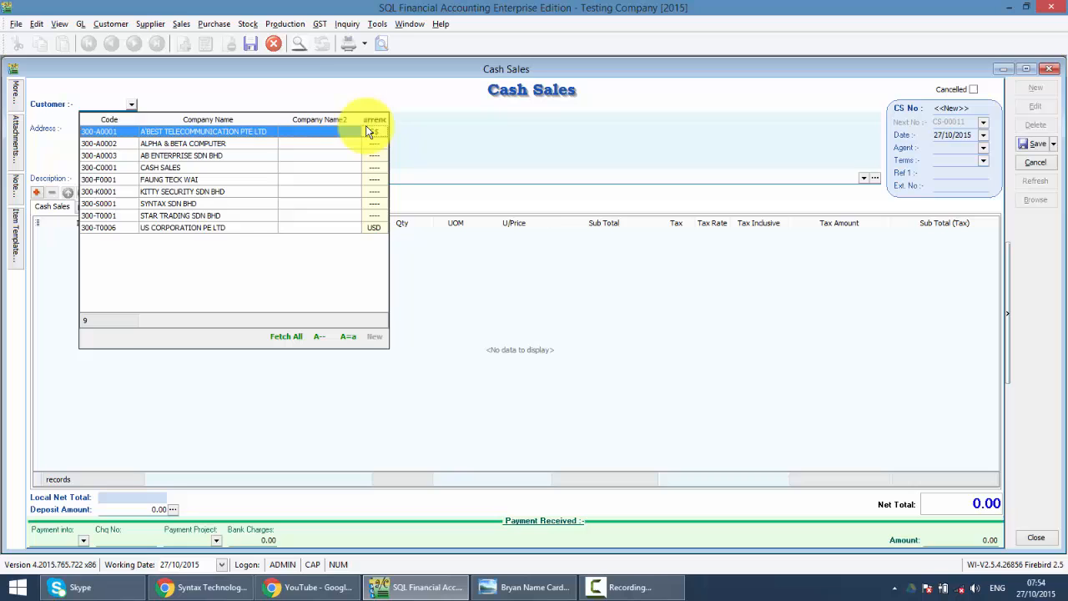
left_click(181, 144)
type("sec")
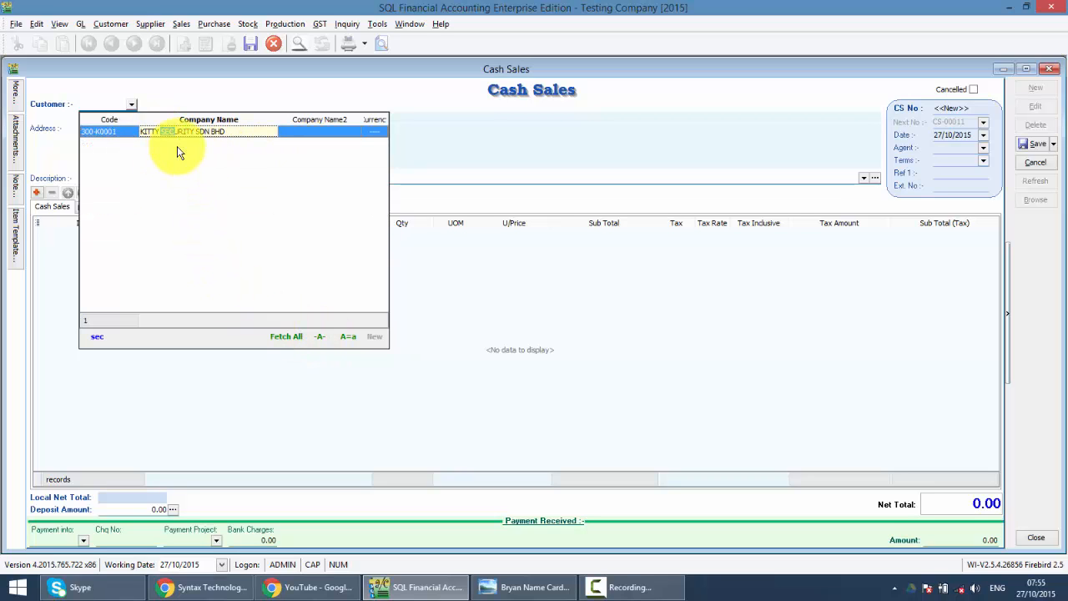
mouse_move(184, 150)
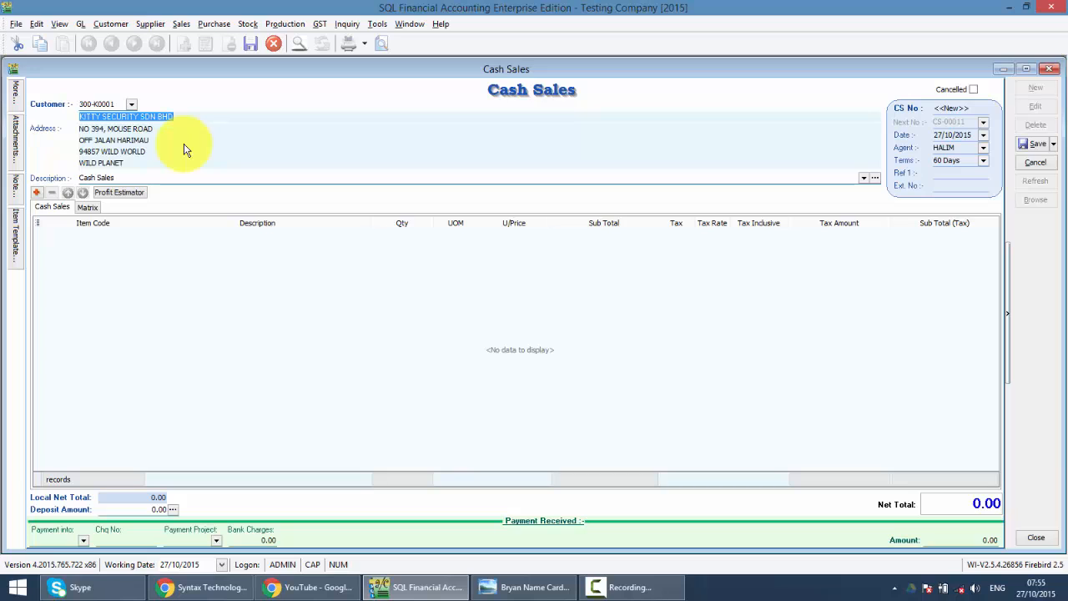
mouse_move(116, 114)
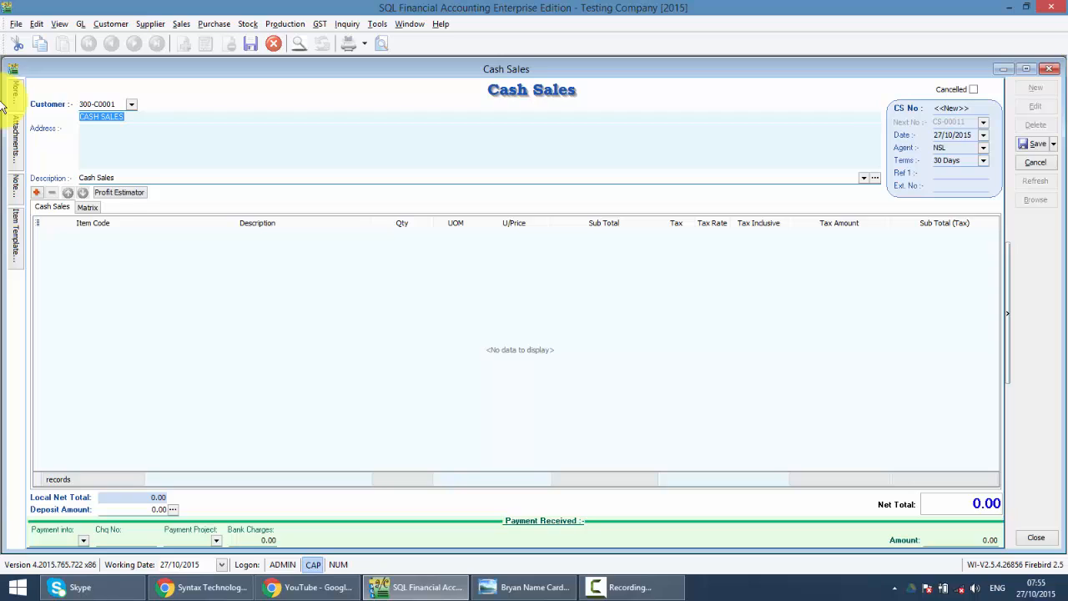
Step: Name the Cash Sales customer 'MR LEE-012345677' on the new sale
type("MR LEE")
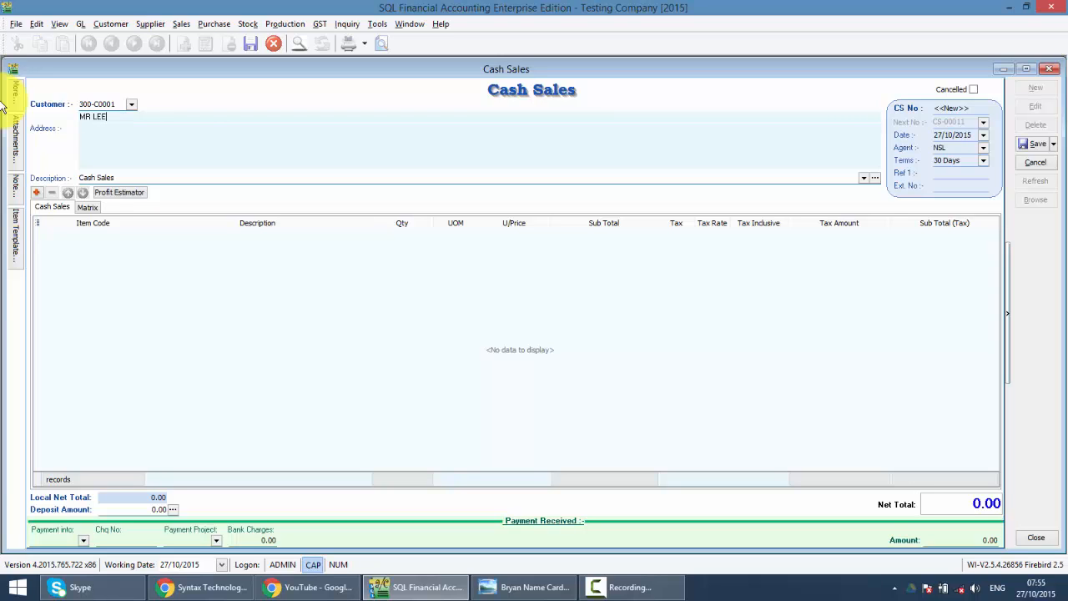
type("-012-25")
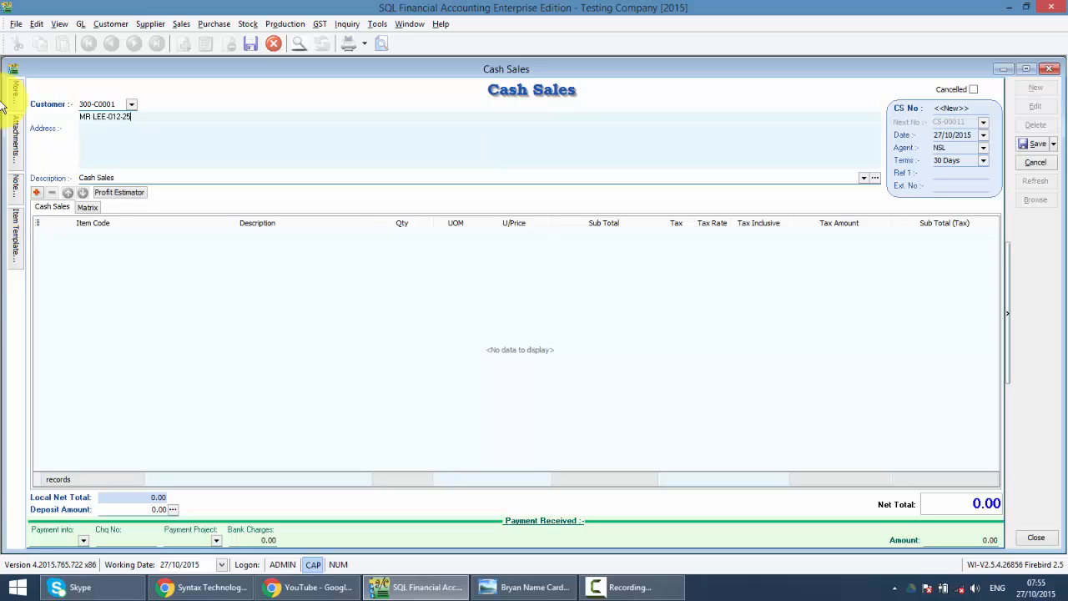
type("345677")
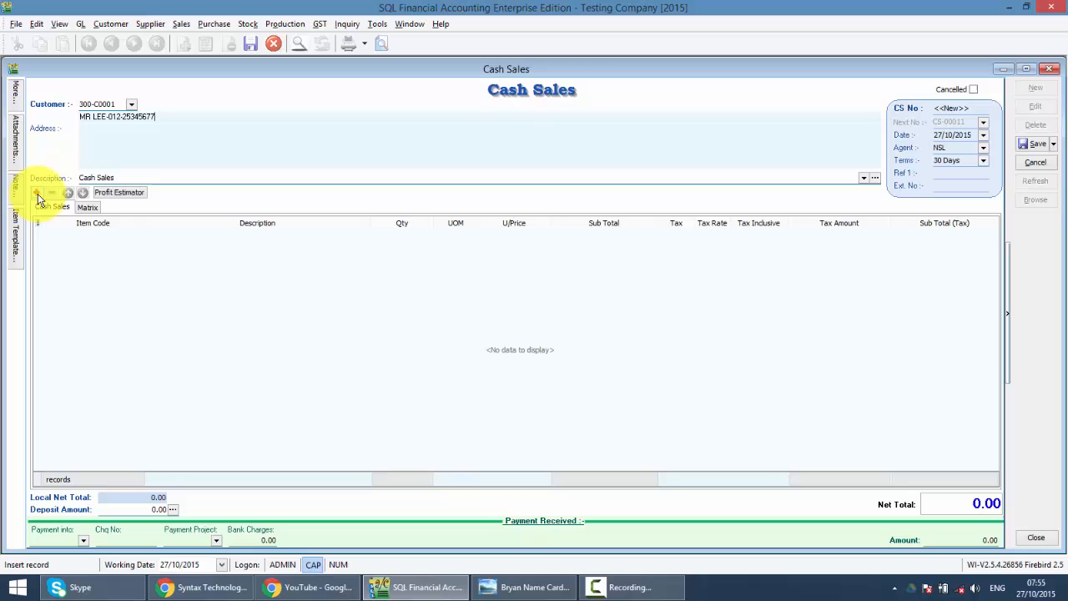
Step: Transfer DIGI PREPAID RM50 from a delivery order at quantity 5, net total 271.20
left_click(37, 192)
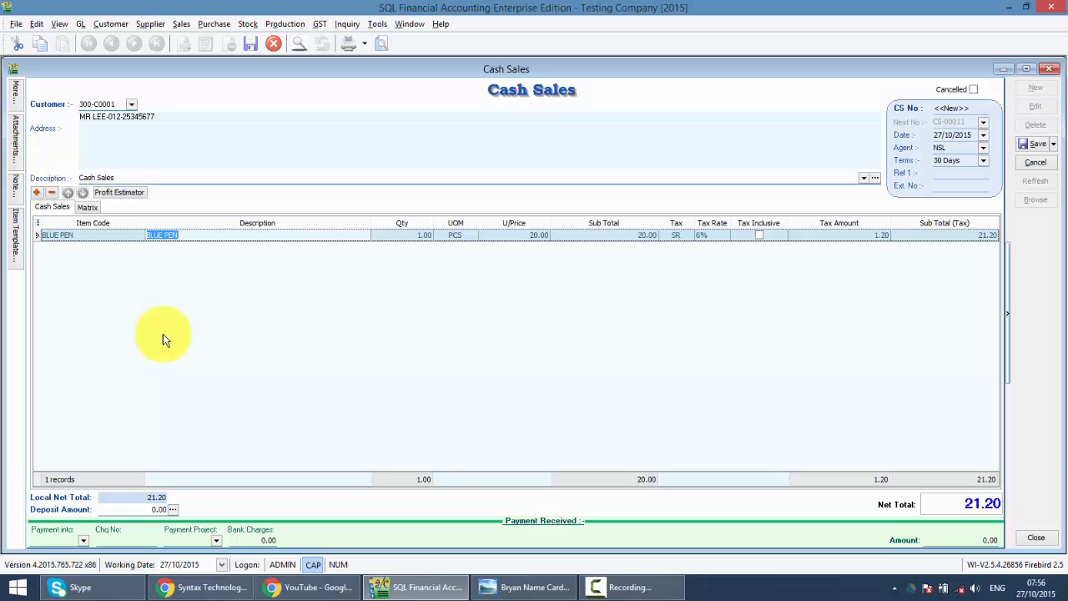
mouse_move(513, 93)
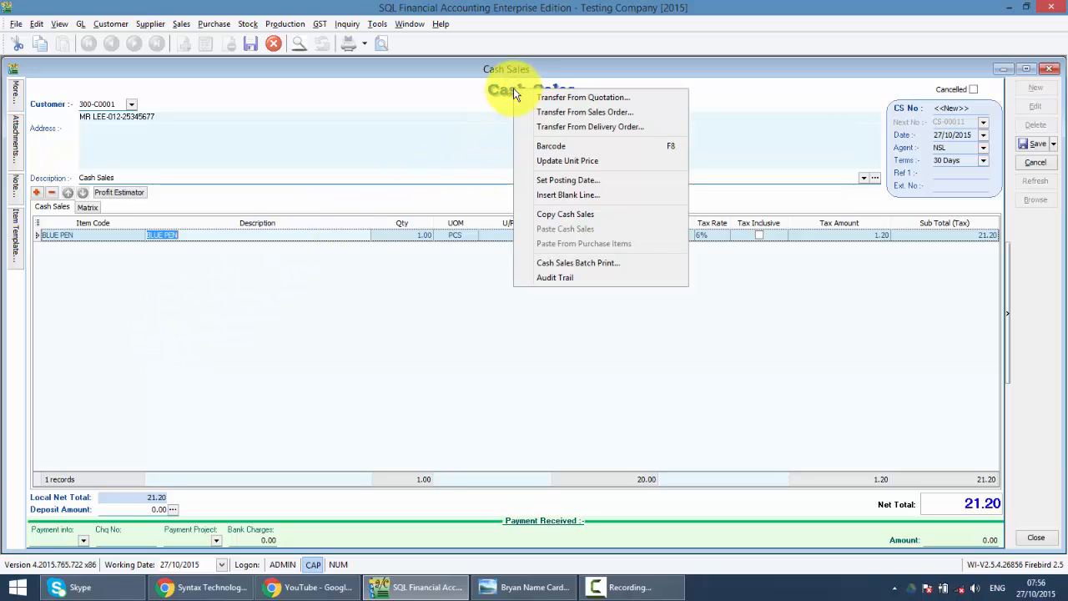
mouse_move(584, 97)
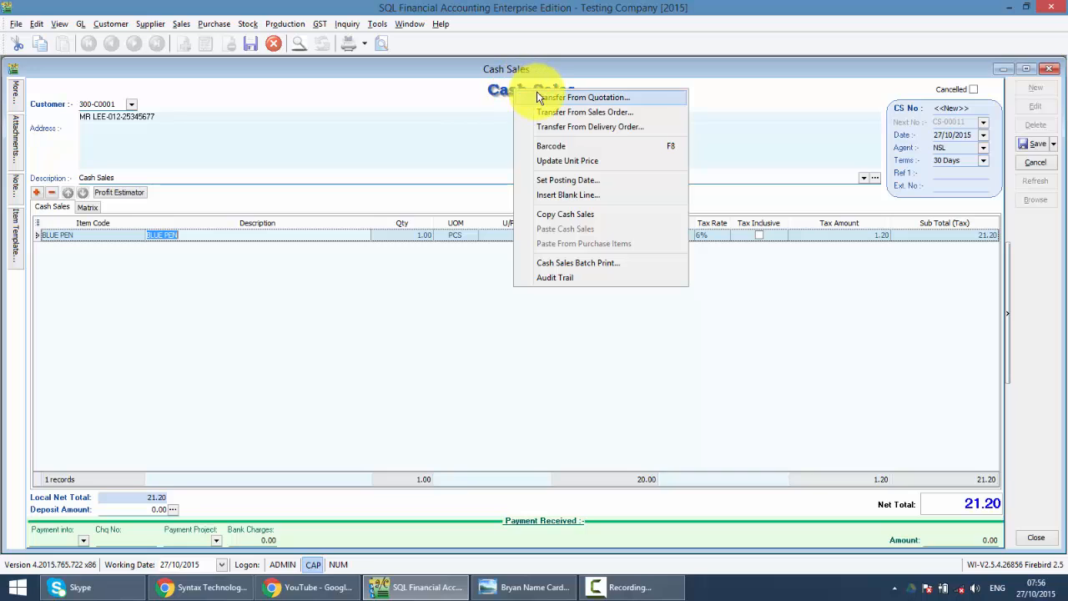
mouse_move(558, 127)
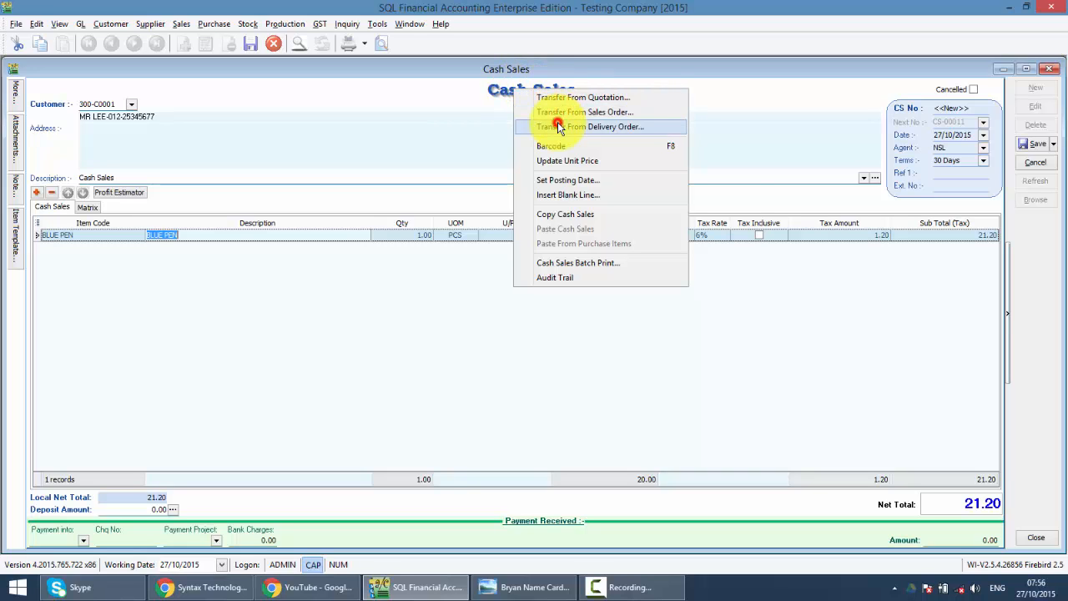
left_click(590, 127)
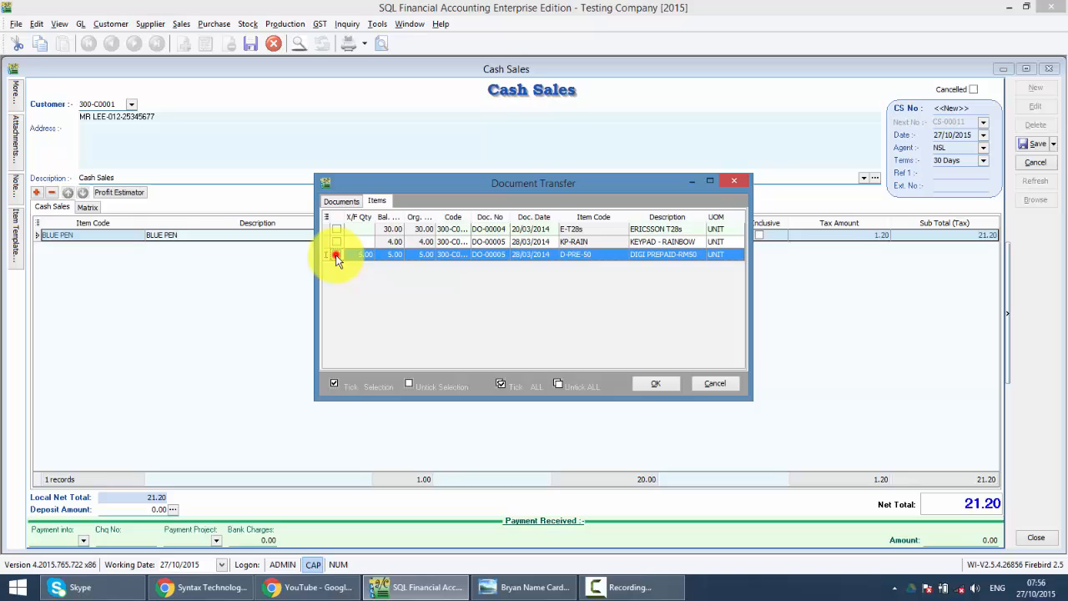
left_click(654, 382)
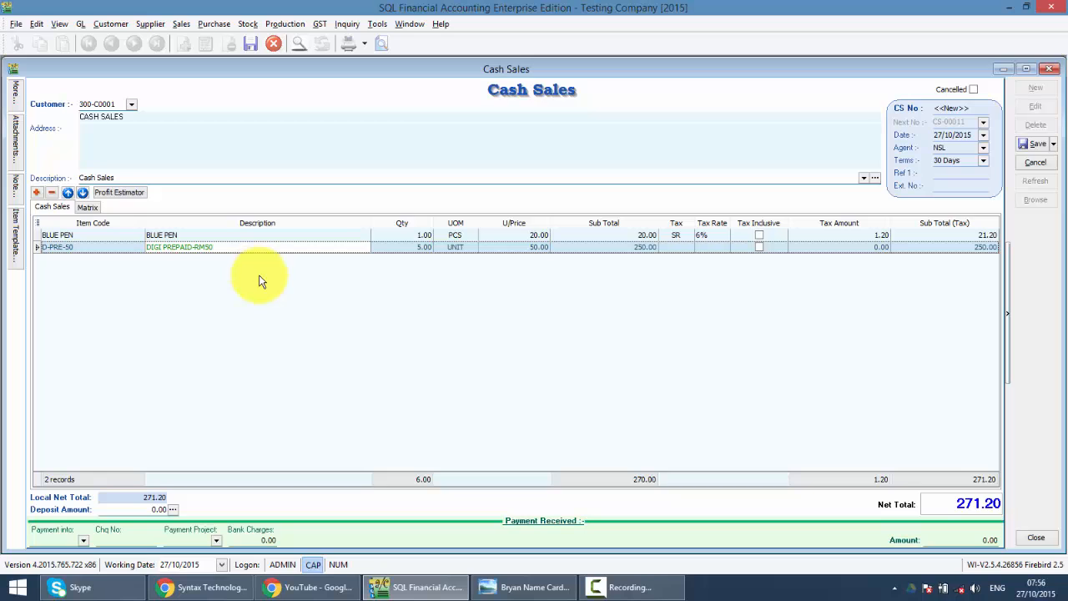
left_click(381, 247)
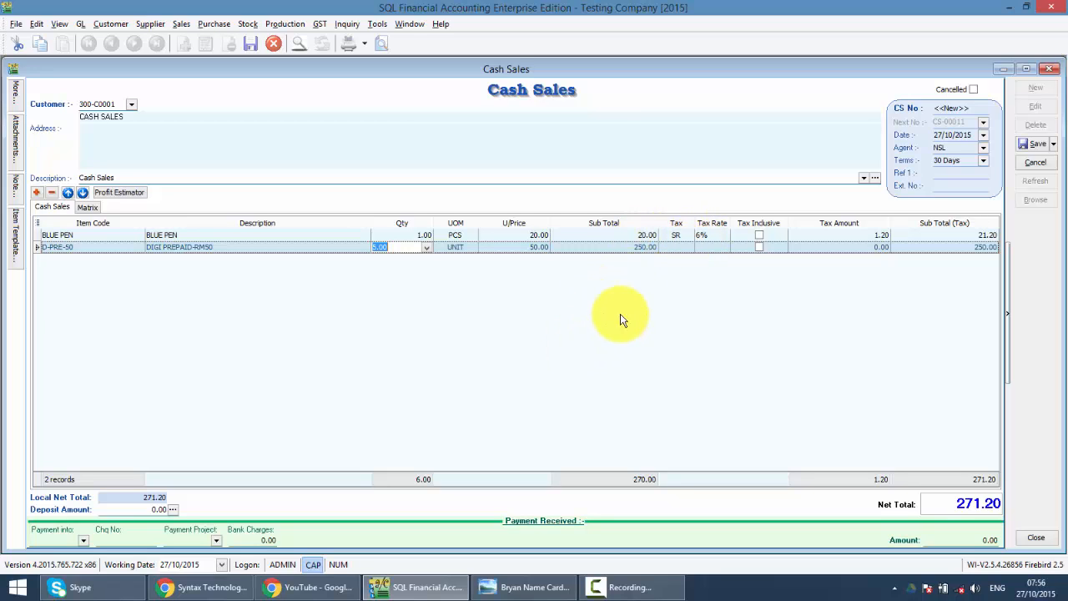
Step: Save as CS-00011 paying 271.20 via 310-001 MAYBANK
left_click(1035, 144)
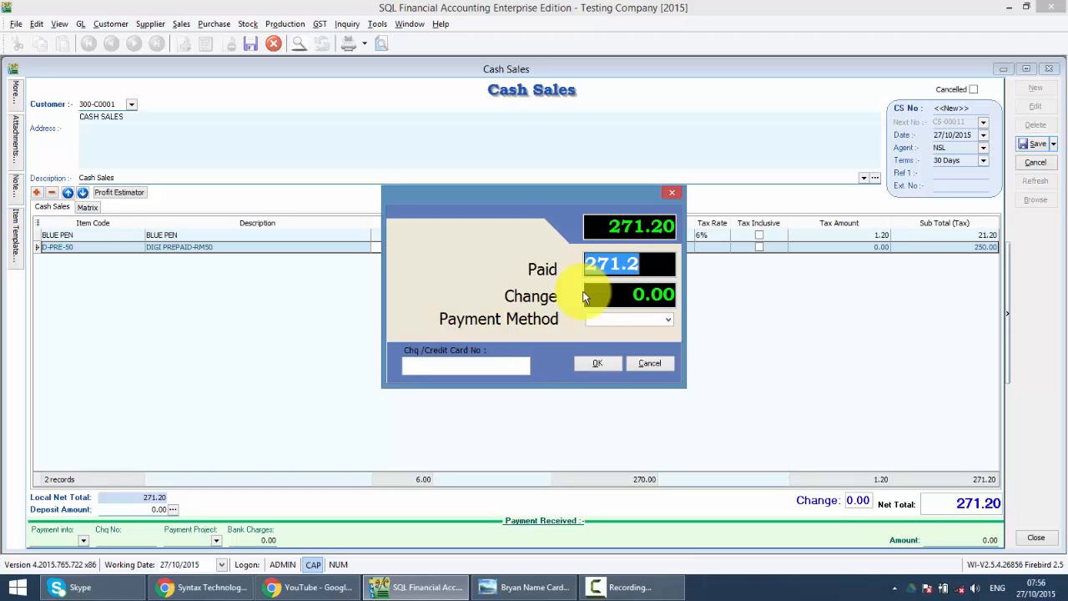
left_click(668, 318)
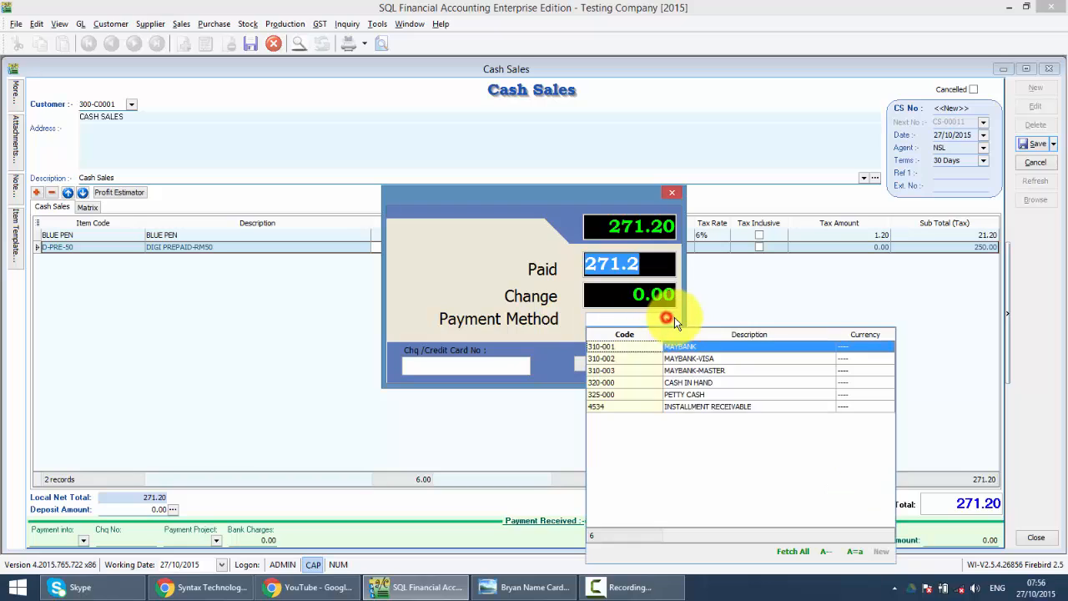
left_click(679, 345)
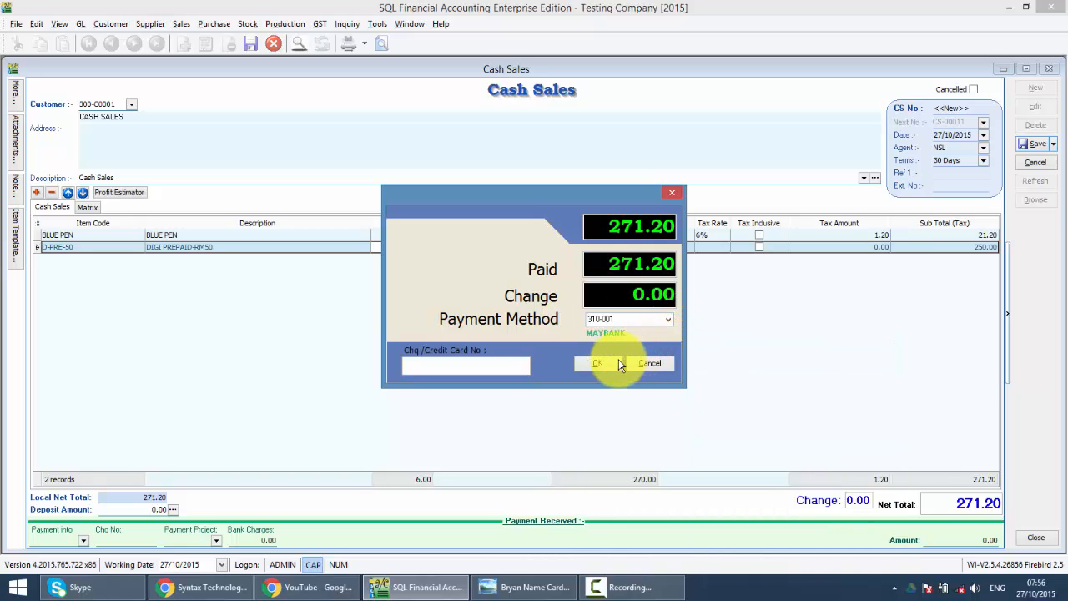
left_click(595, 364)
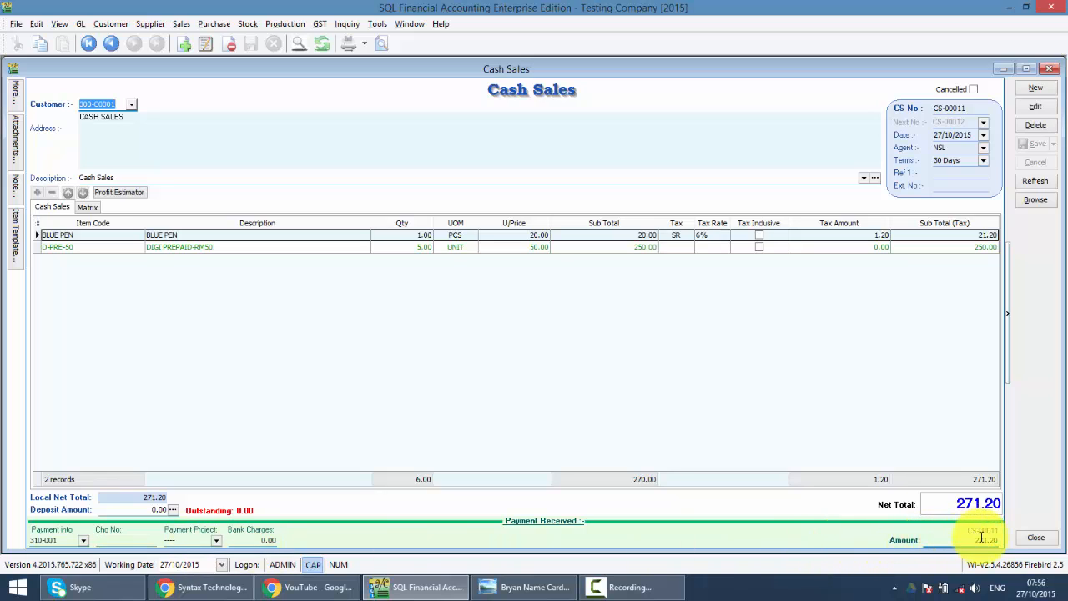
mouse_move(993, 538)
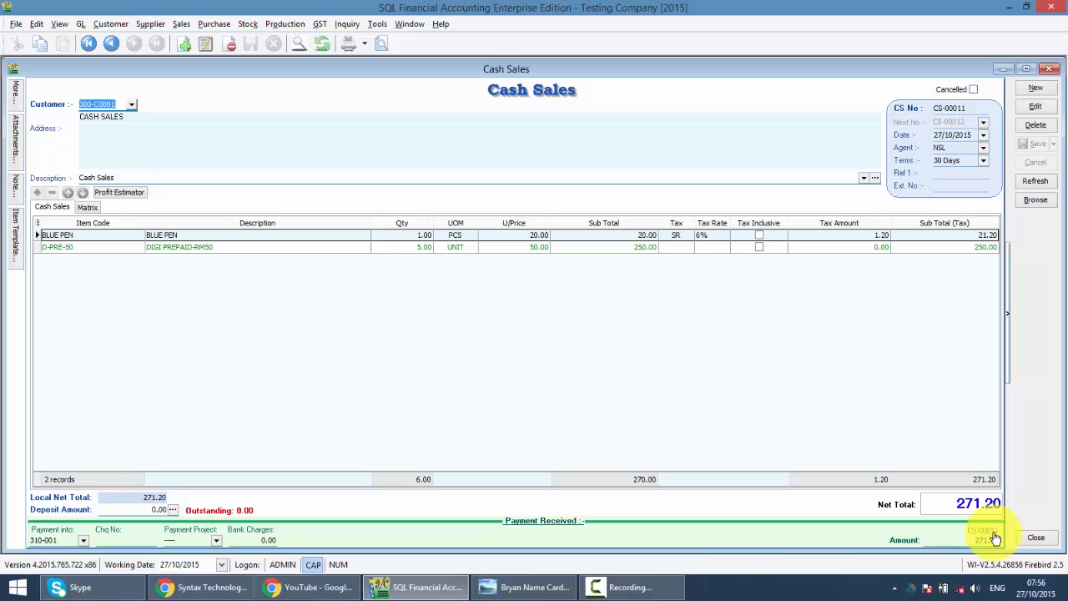
left_click(993, 539)
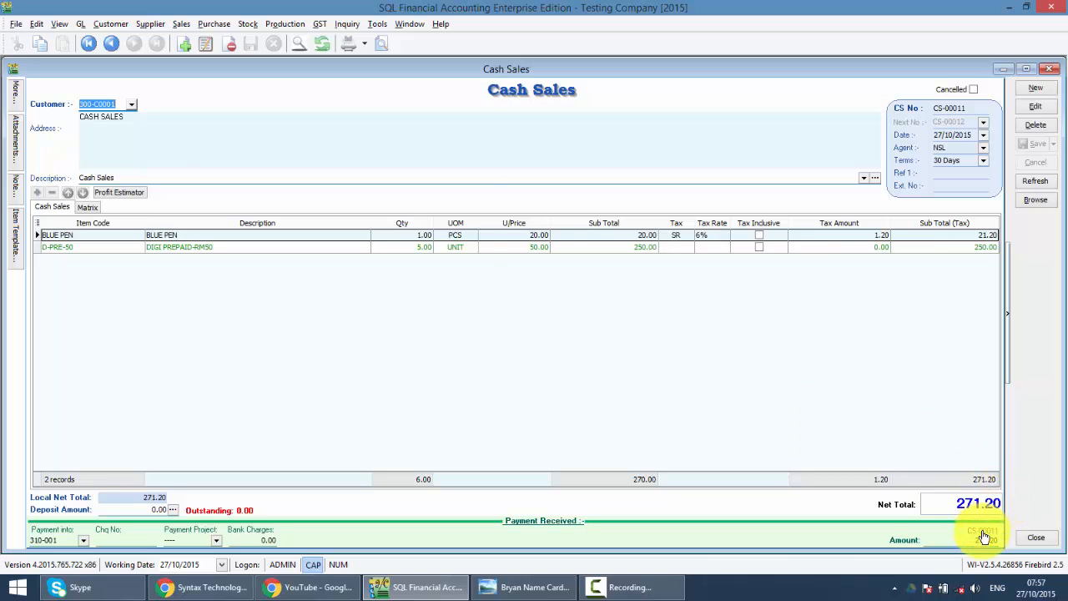
left_click(983, 536)
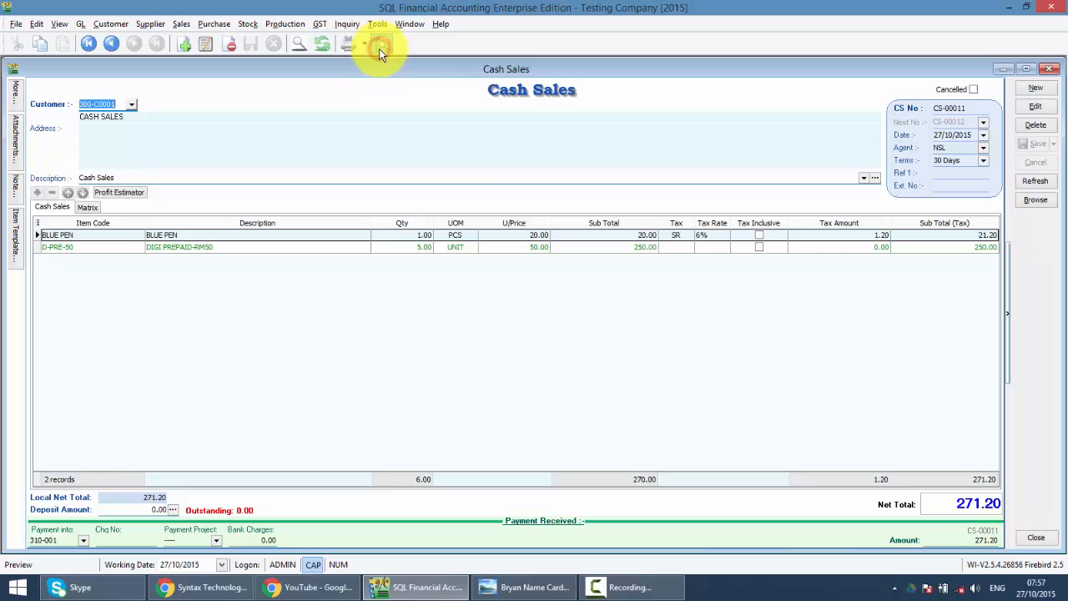
Step: Preview CS-00011 with the Receipt-TM-U220 Tax Invoice - Simple layout and close it
left_click(380, 44)
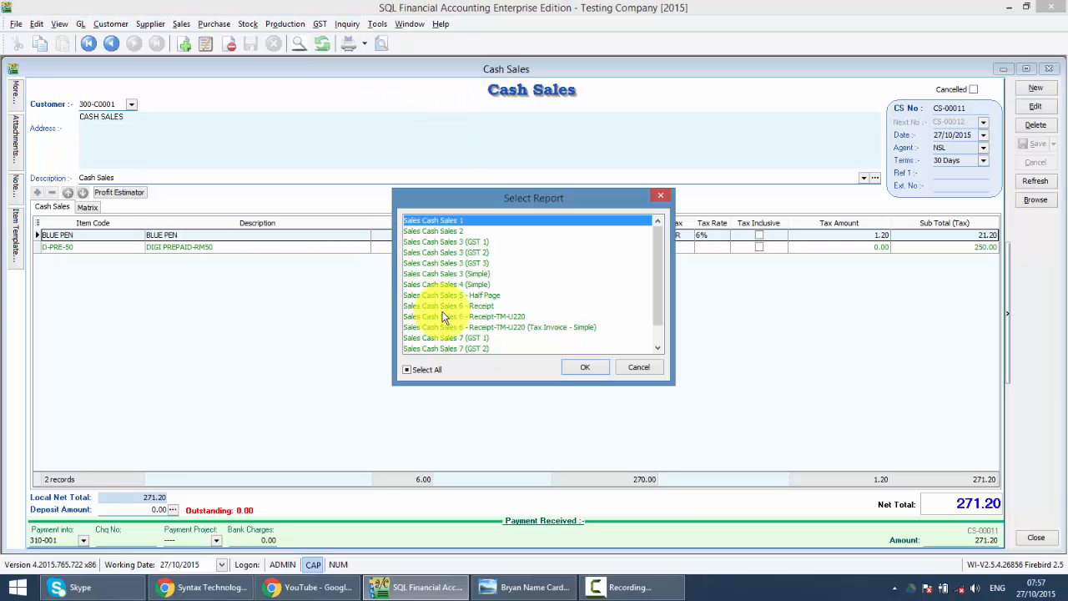
left_click(464, 317)
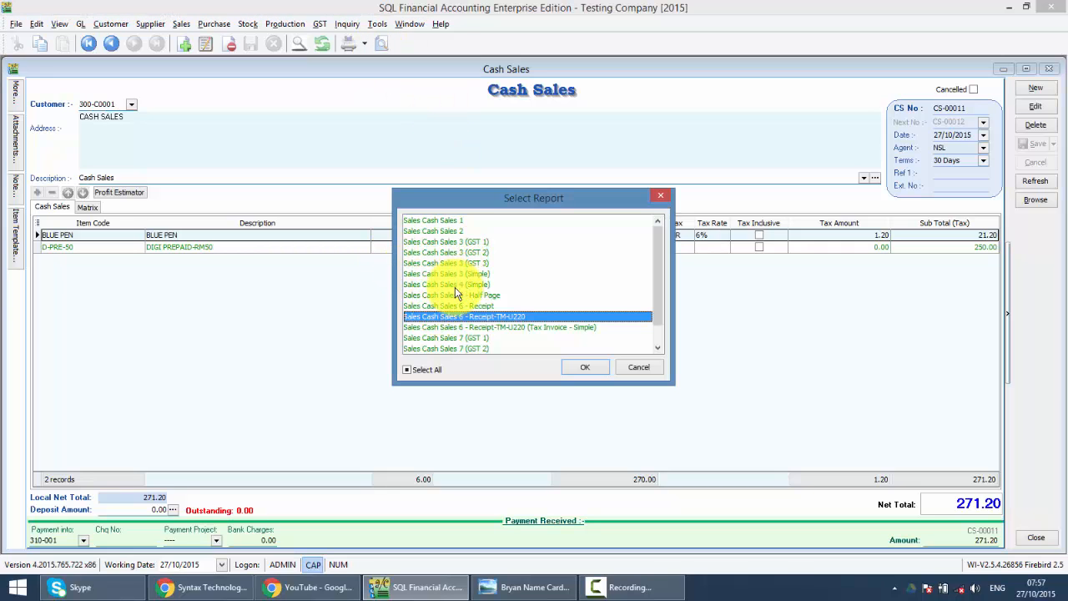
scroll("down", 3)
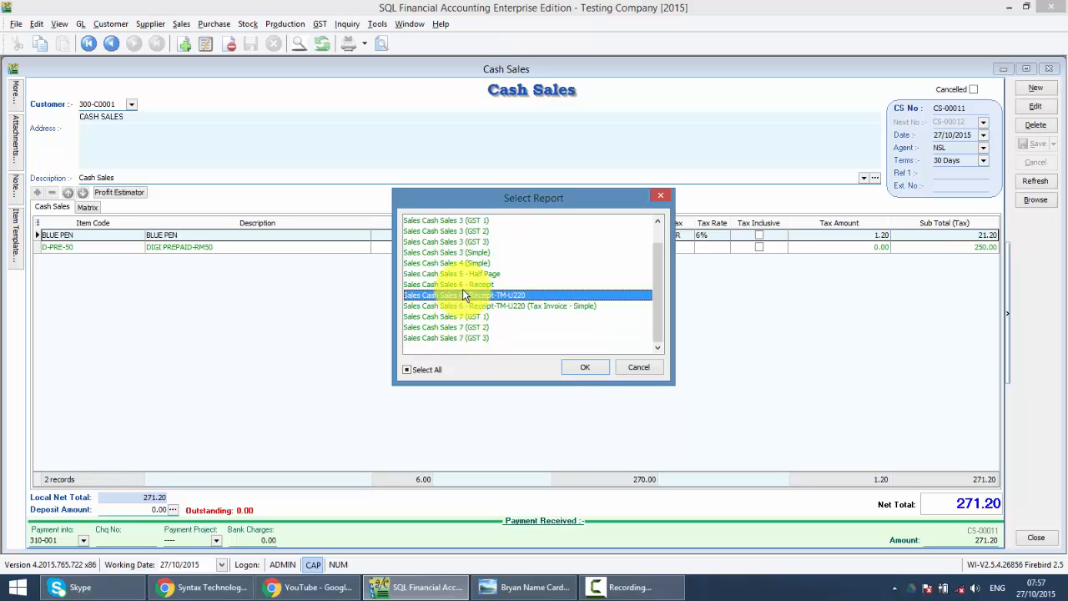
left_click(584, 367)
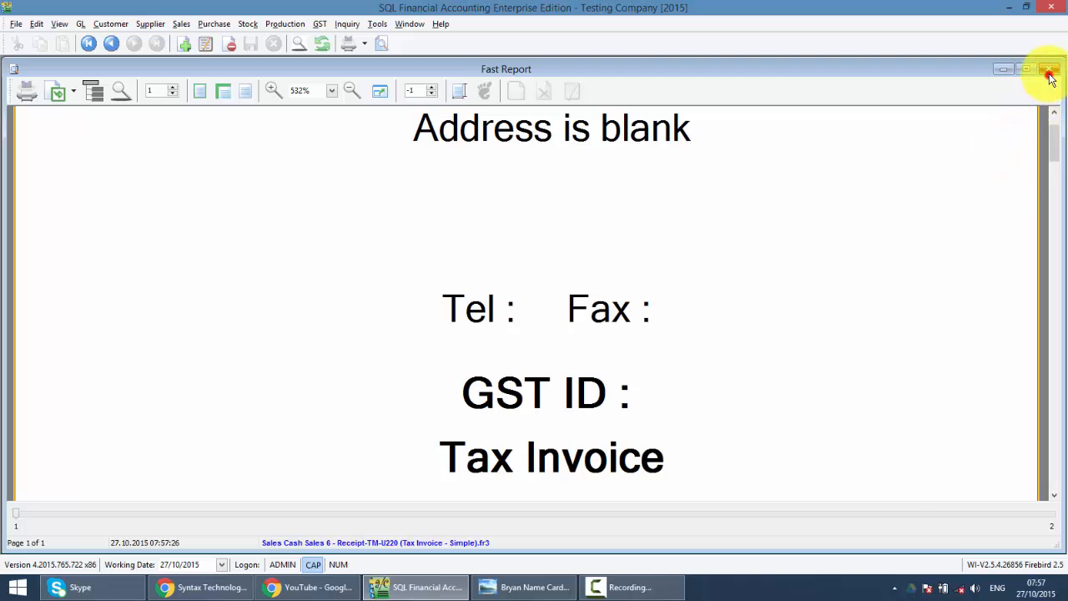
left_click(1050, 70)
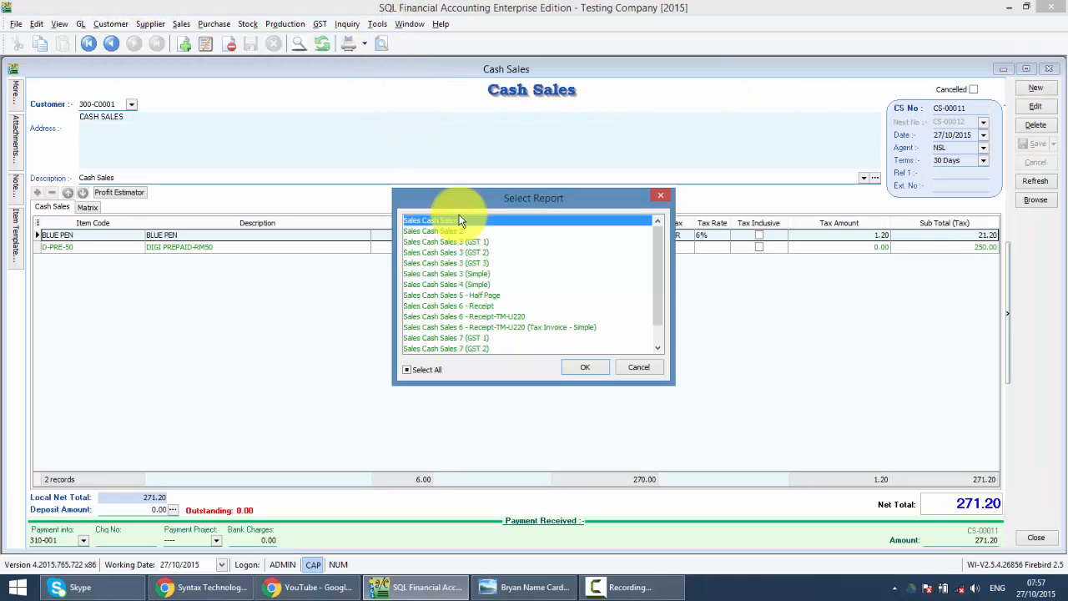
Step: Preview CS-00011 with the Cash Sales 7 (GST 1) A4 layout and close it
left_click(434, 220)
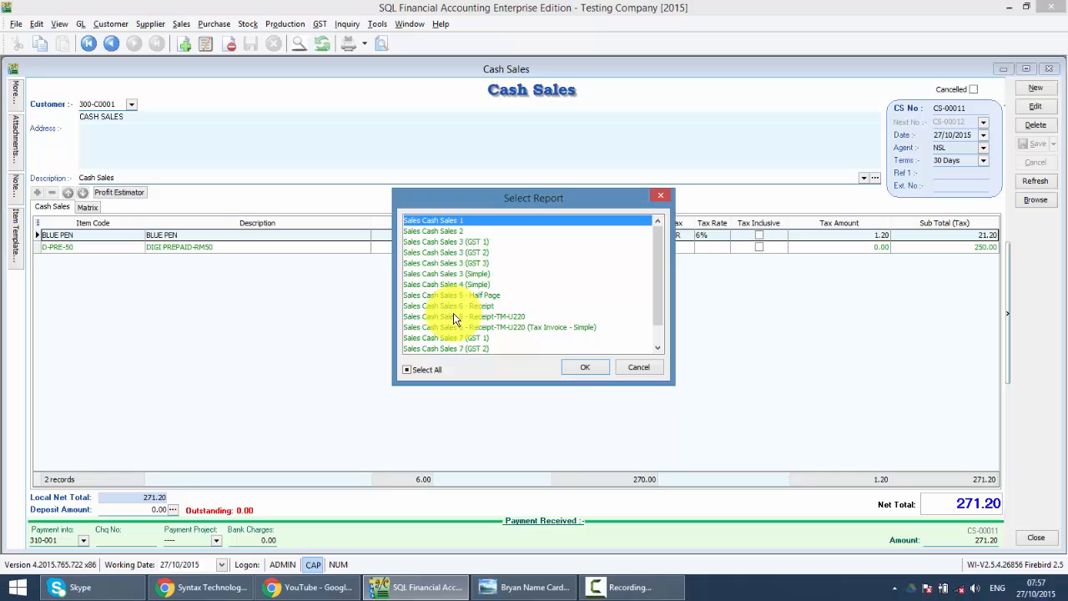
left_click(637, 367)
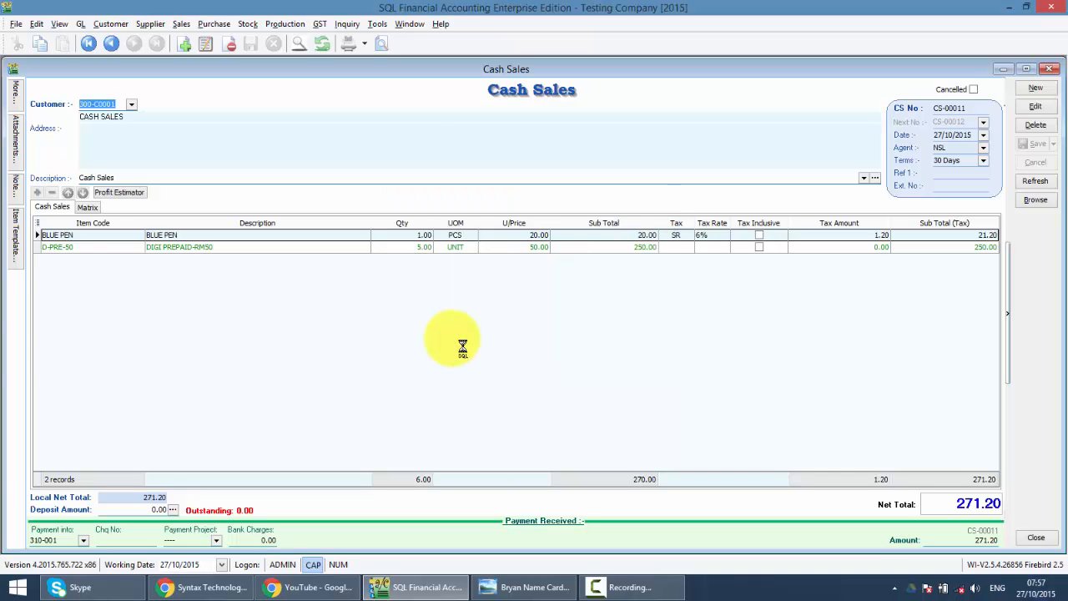
left_click(343, 43)
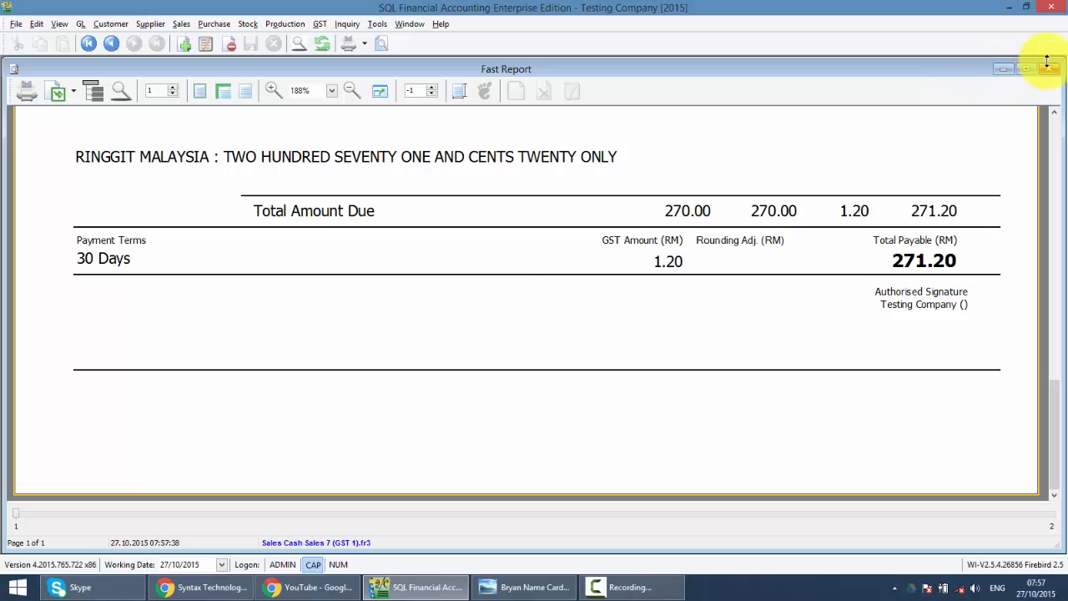
left_click(1048, 70)
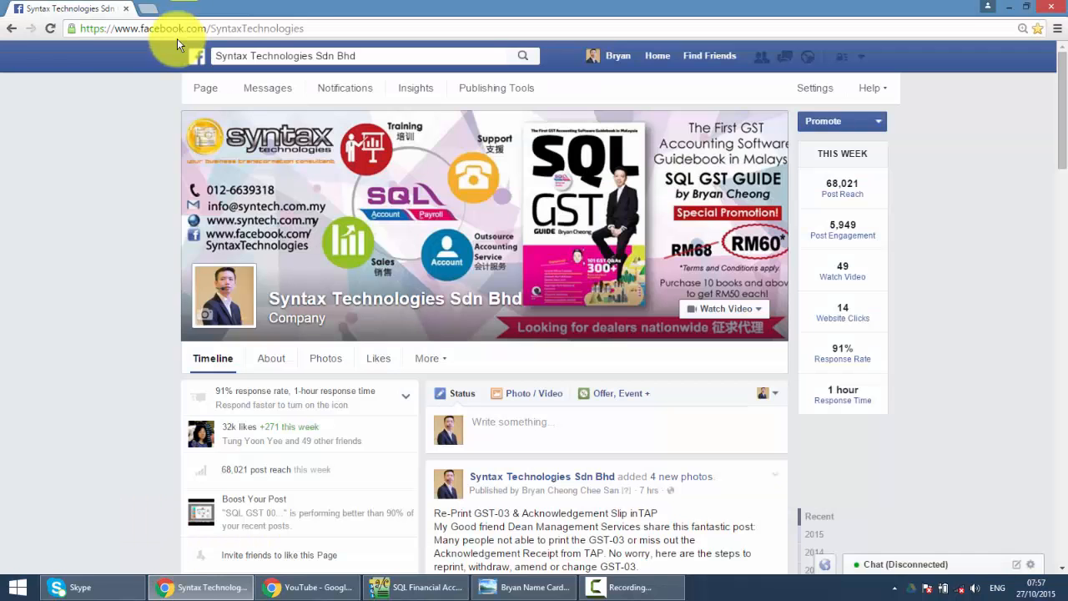
mouse_move(577, 163)
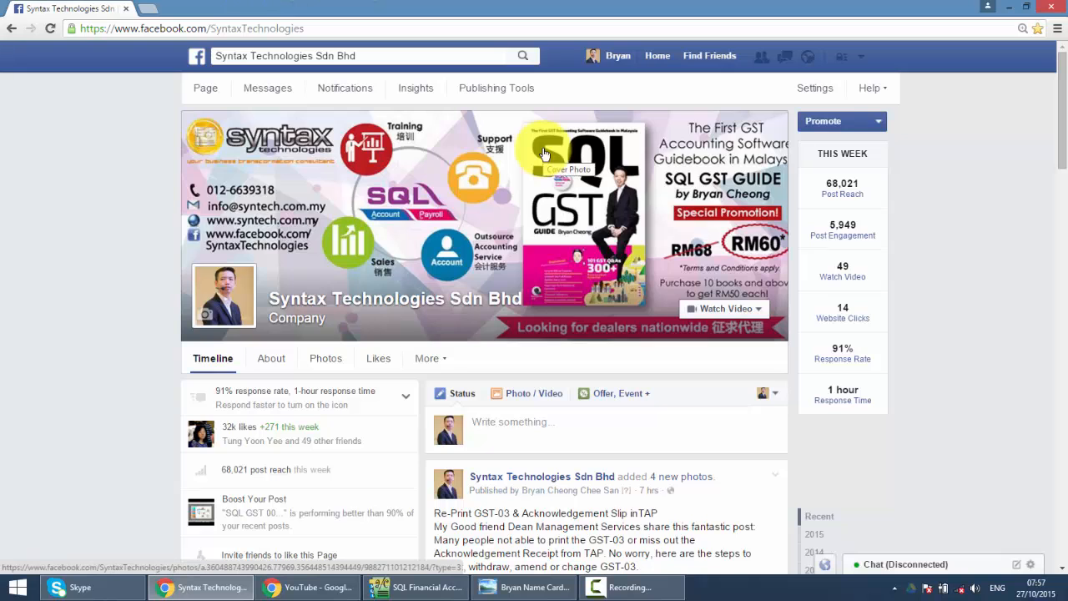
Step: Scroll through the Syntax Technologies Sdn Bhd Facebook page timeline
scroll("down", 3)
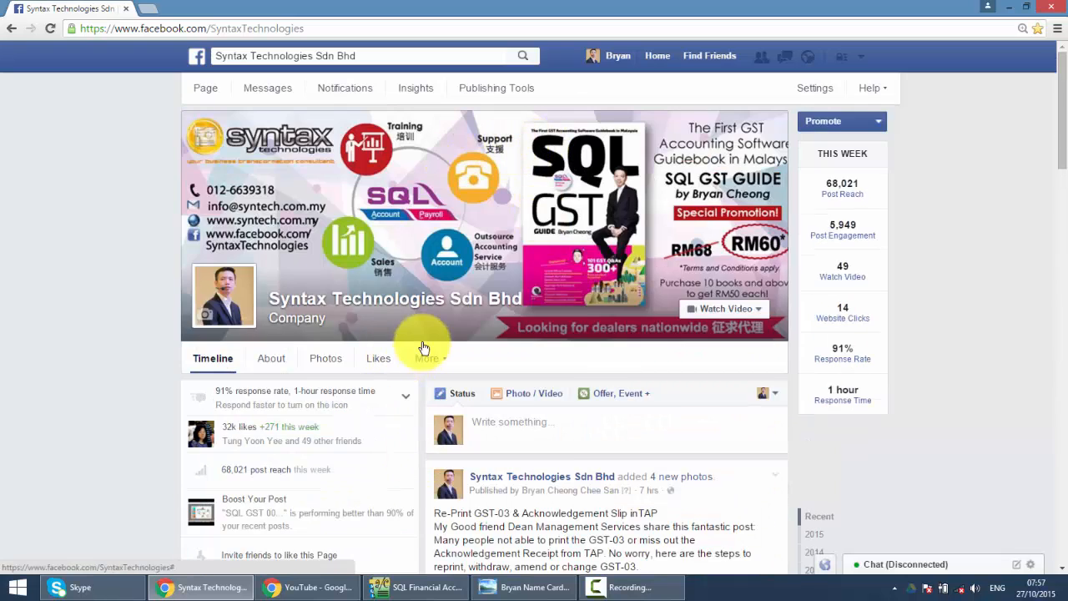
mouse_move(307, 588)
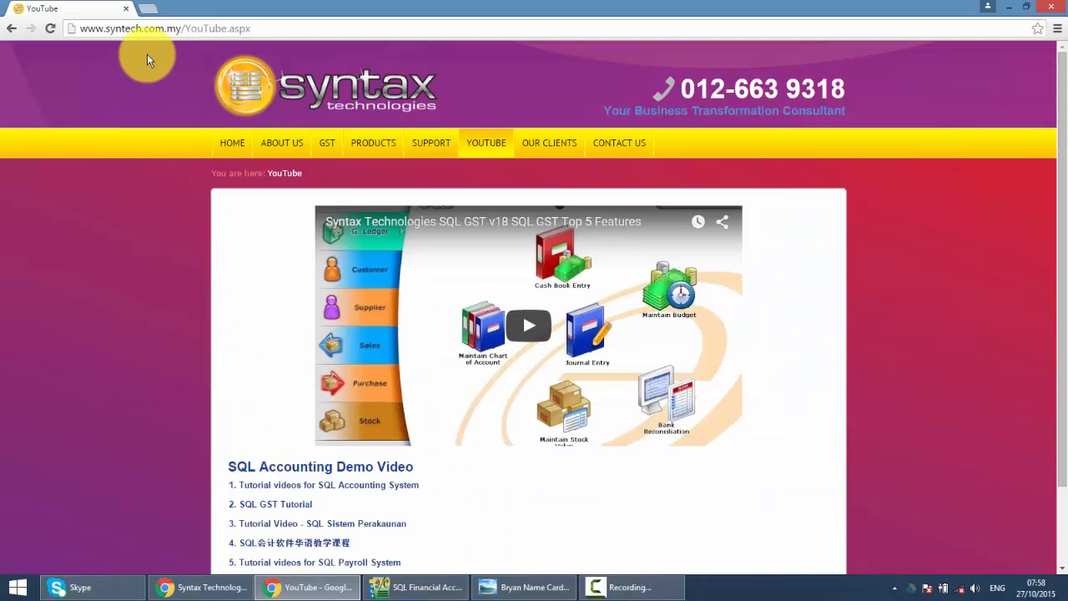
mouse_move(373, 110)
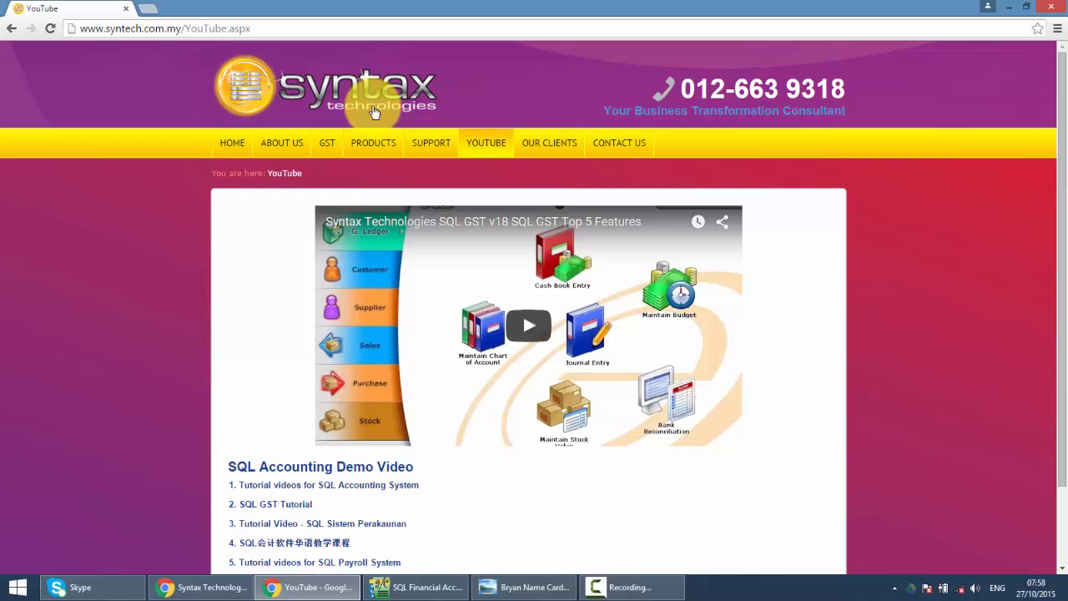
Step: Scroll down the SQL Accounting demo video list on the syntech.com.my YouTube page
scroll("down", 3)
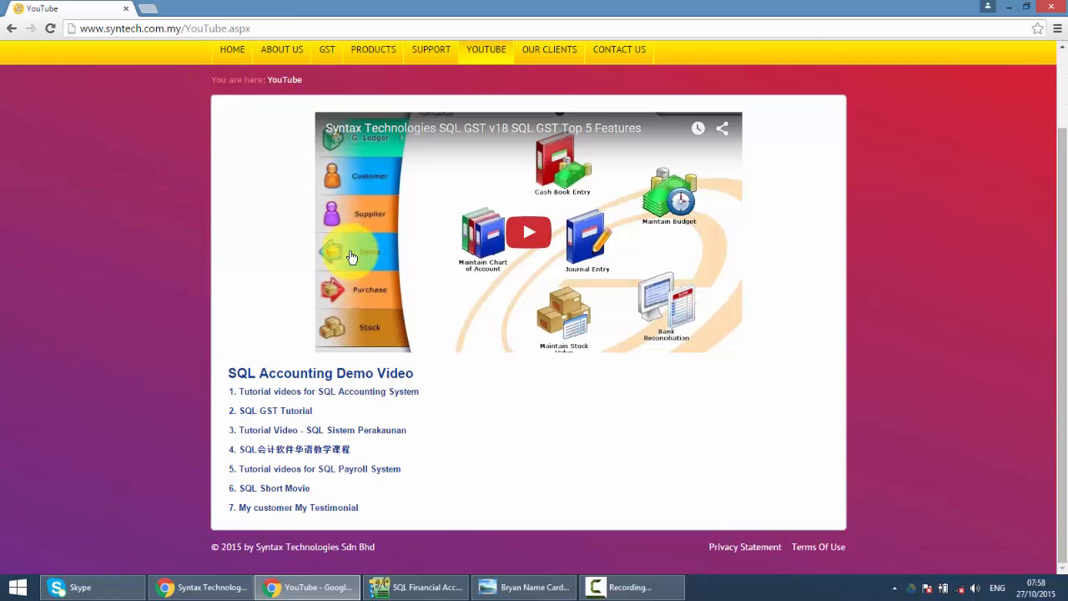
mouse_move(339, 266)
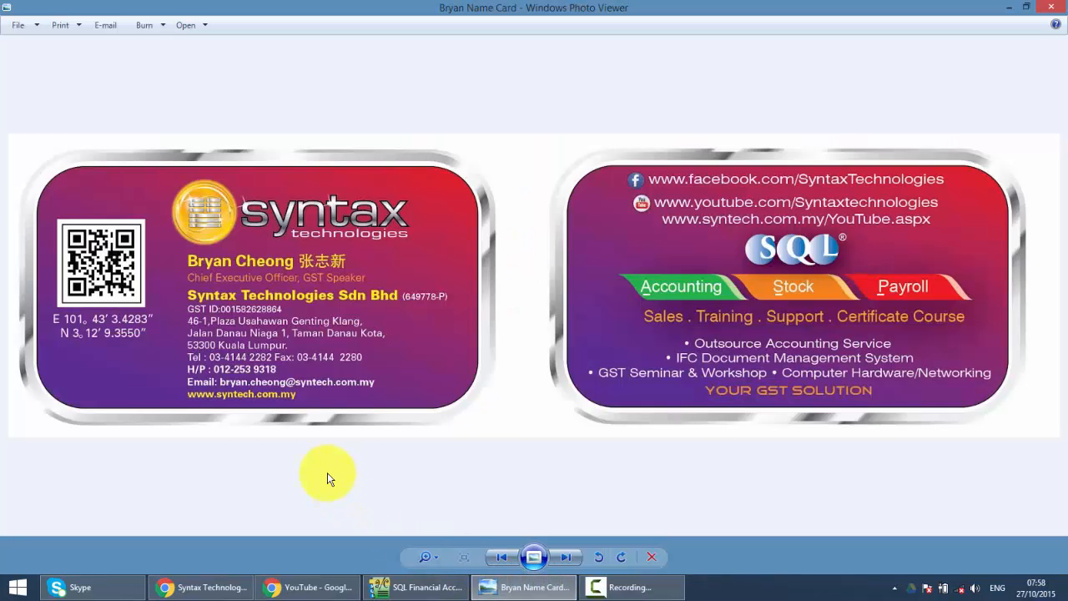
mouse_move(271, 442)
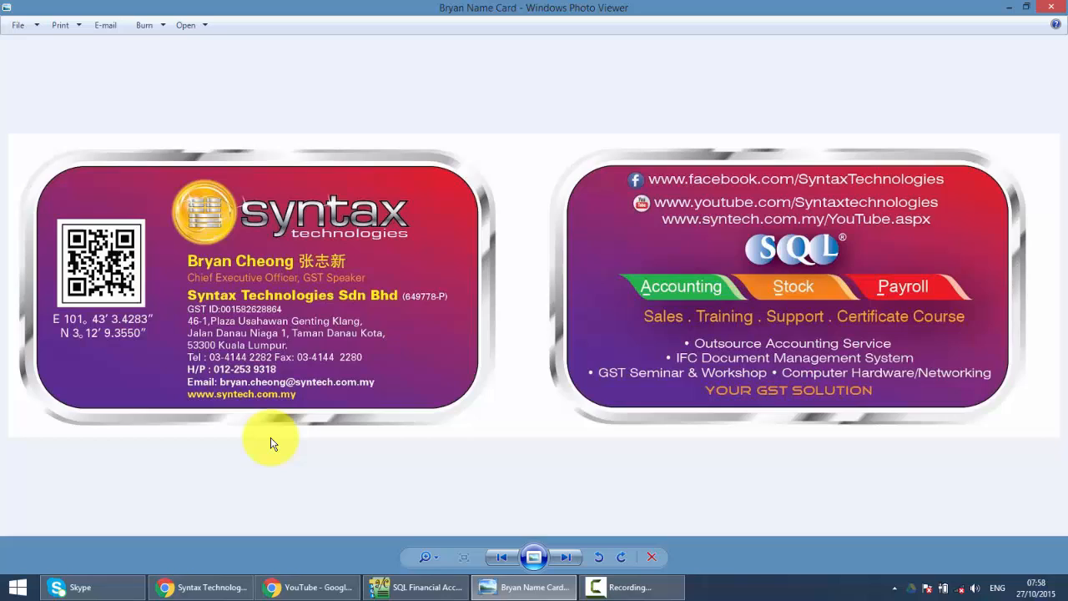